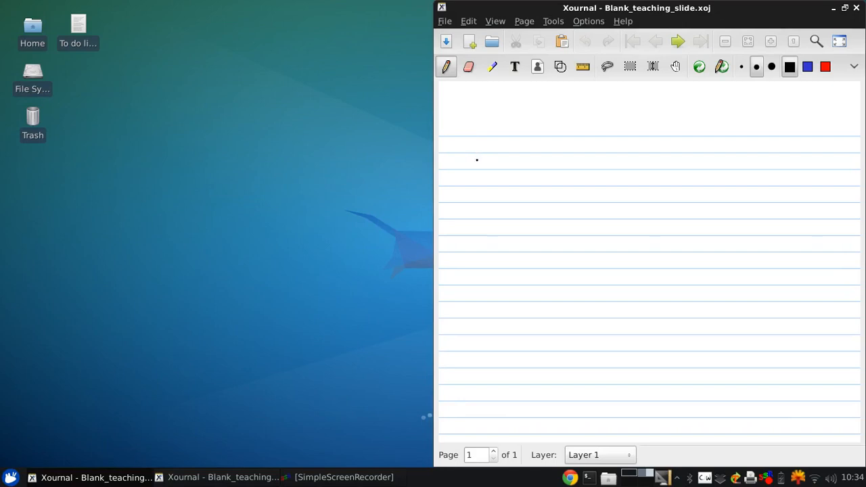
Handwrite 'Turbofan and Turboprop Engines' across the top and underline the whole title.
left_click_drag(457, 146, 476, 149)
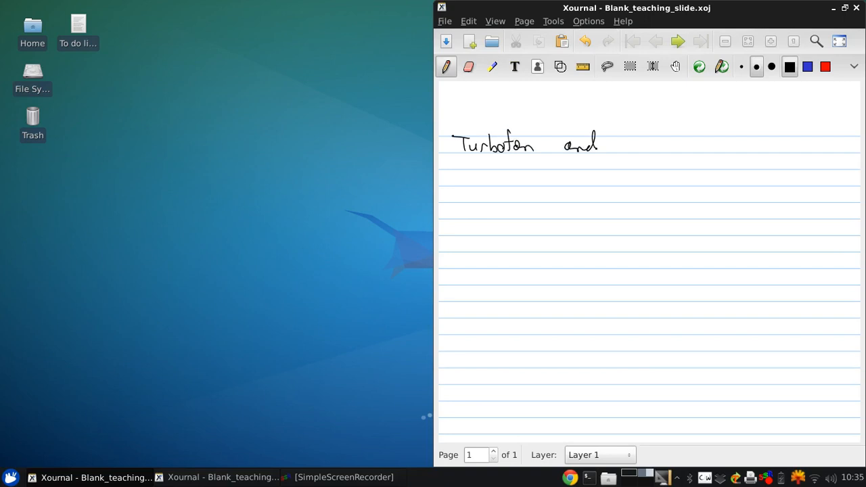
left_click_drag(619, 142, 669, 146)
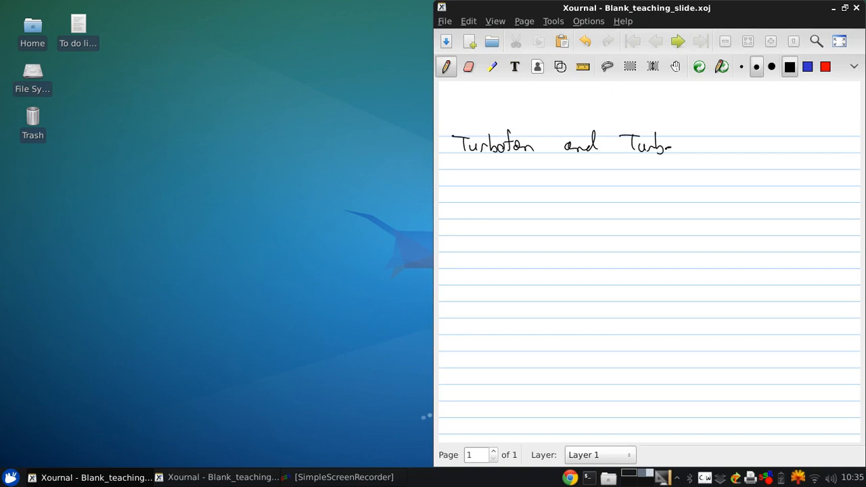
left_click_drag(669, 146, 714, 149)
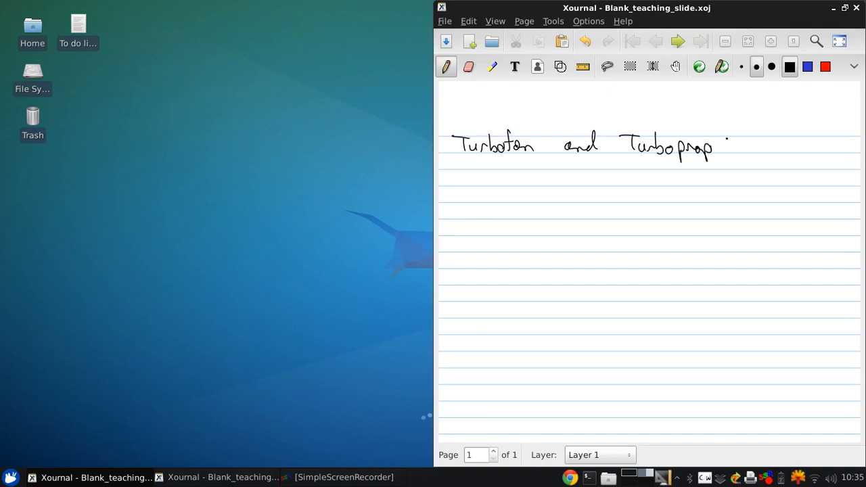
left_click_drag(725, 146, 760, 150)
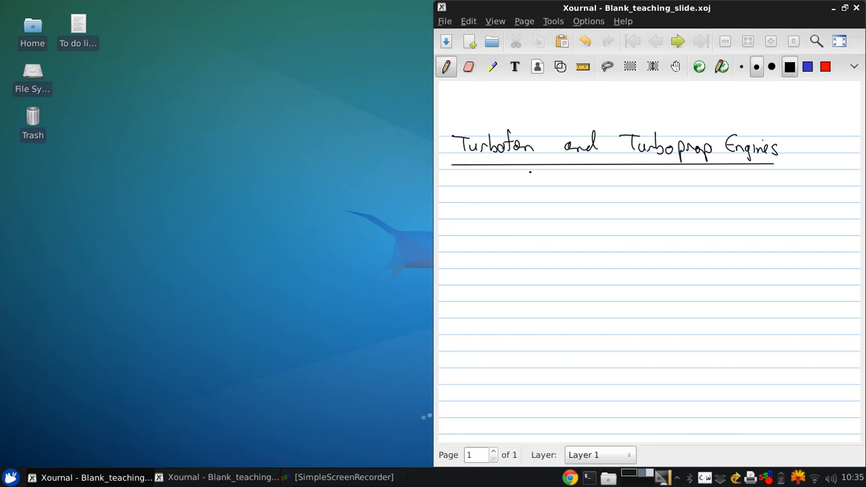
Begin the numeral 1 on the line below the underlined title.
left_click(532, 195)
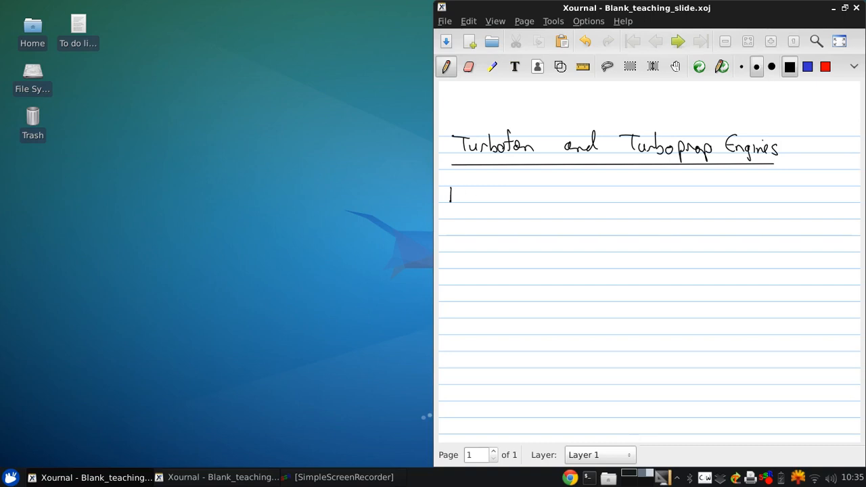
Write the heading '1. Turbofan Engines' and the 'Idea:' label beneath it.
left_click_drag(449, 196, 497, 192)
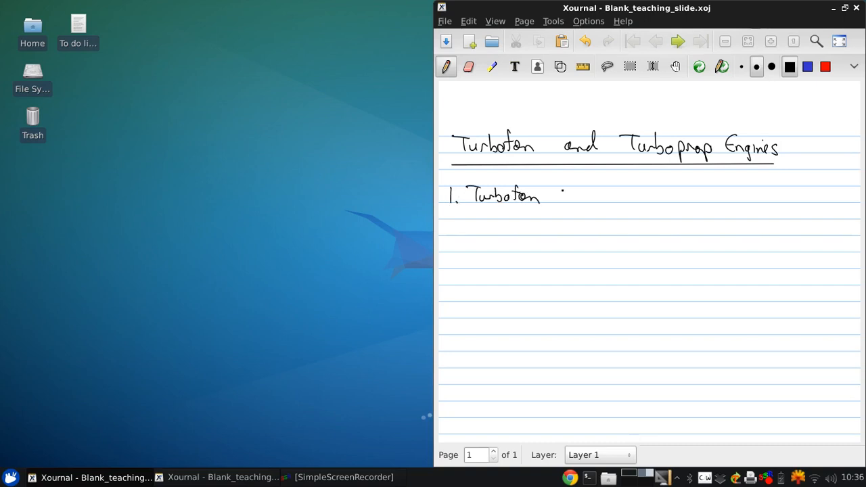
left_click_drag(555, 196, 587, 202)
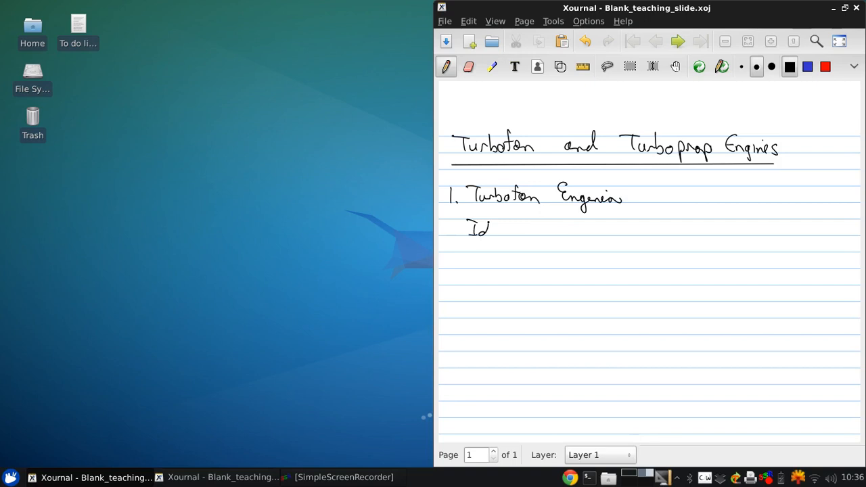
left_click_drag(484, 230, 517, 232)
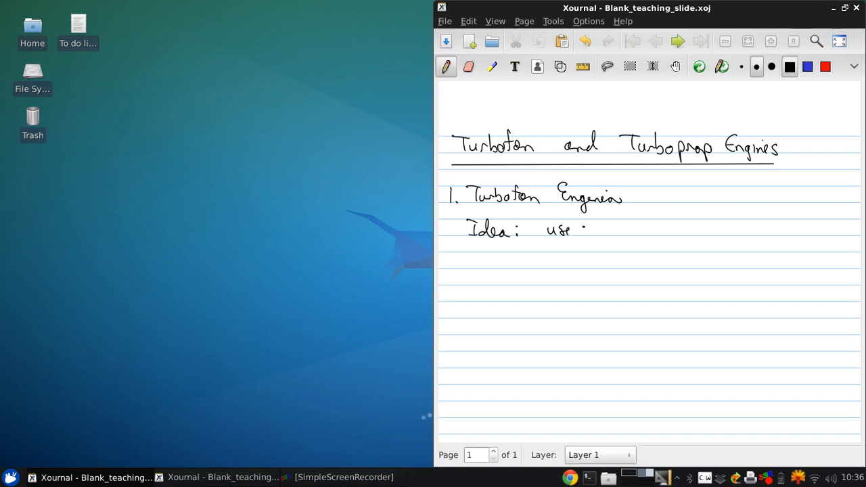
Write 'use some of excess enthalpy at turbine exit to drive another turbine which powers'.
left_click_drag(578, 228, 639, 230)
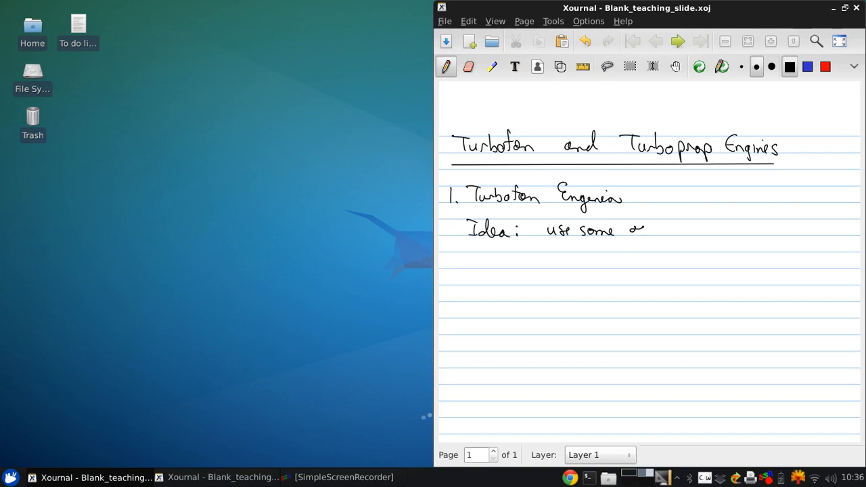
left_click_drag(633, 229, 690, 233)
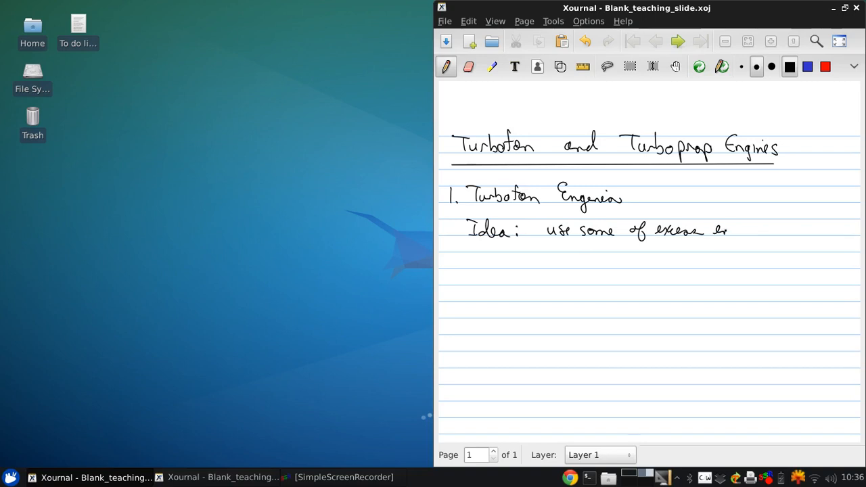
left_click_drag(729, 230, 768, 230)
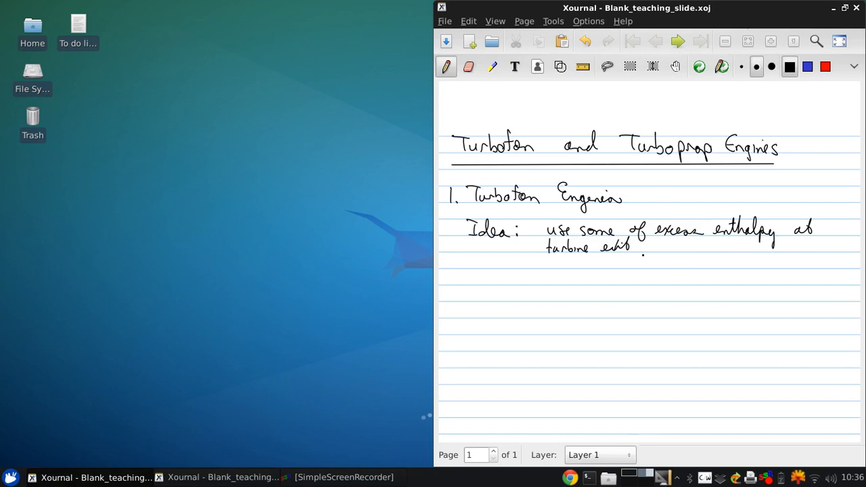
left_click_drag(639, 246, 687, 246)
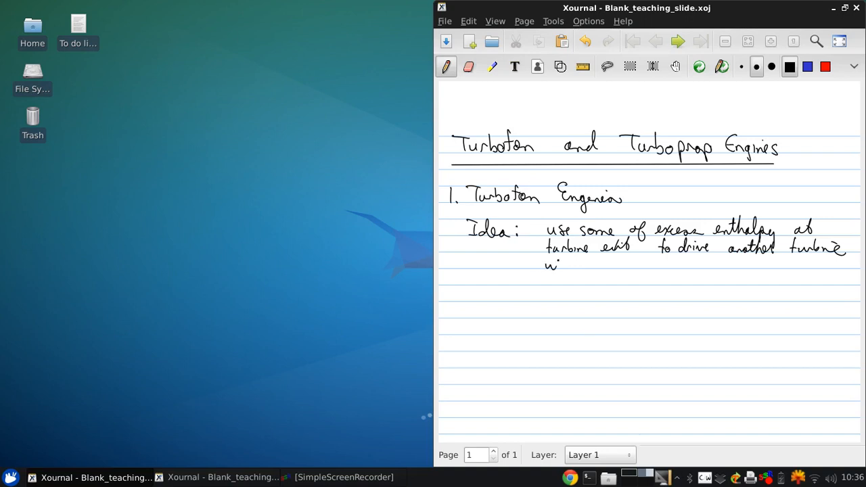
left_click_drag(548, 265, 606, 265)
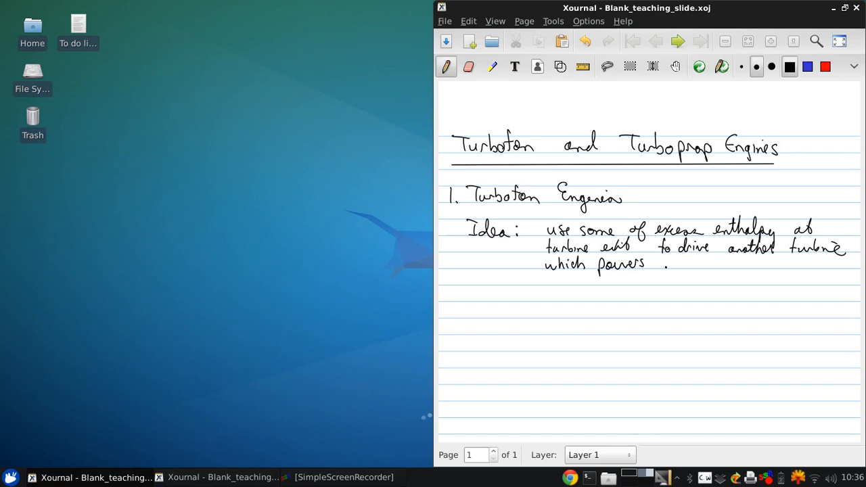
Write 'a fan' with fan underlined, then a dash and the word 'imparts'.
left_click_drag(663, 265, 700, 265)
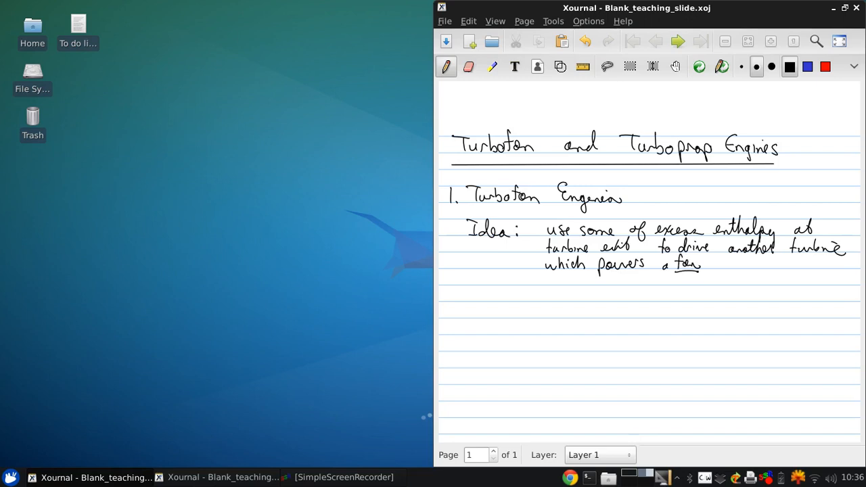
left_click(635, 312)
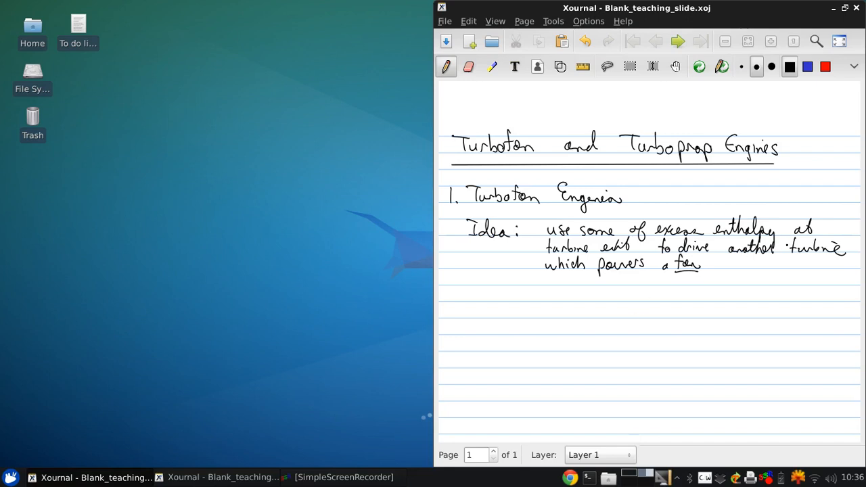
left_click_drag(714, 264, 746, 264)
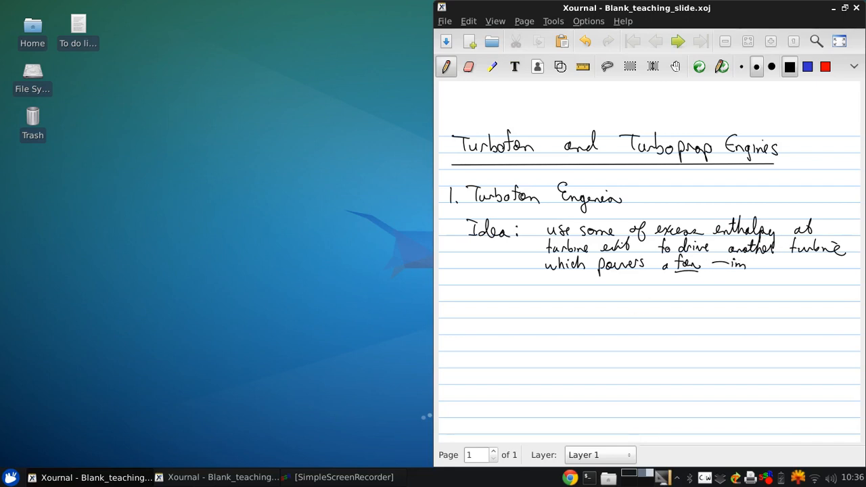
left_click_drag(744, 264, 804, 267)
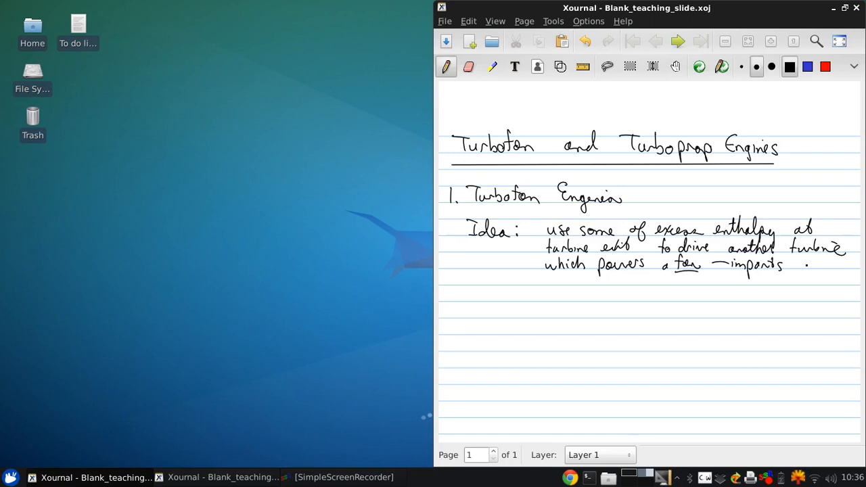
Continue with 'a small specific thrust to a large', underlining 'specific'.
left_click_drag(804, 266, 836, 265)
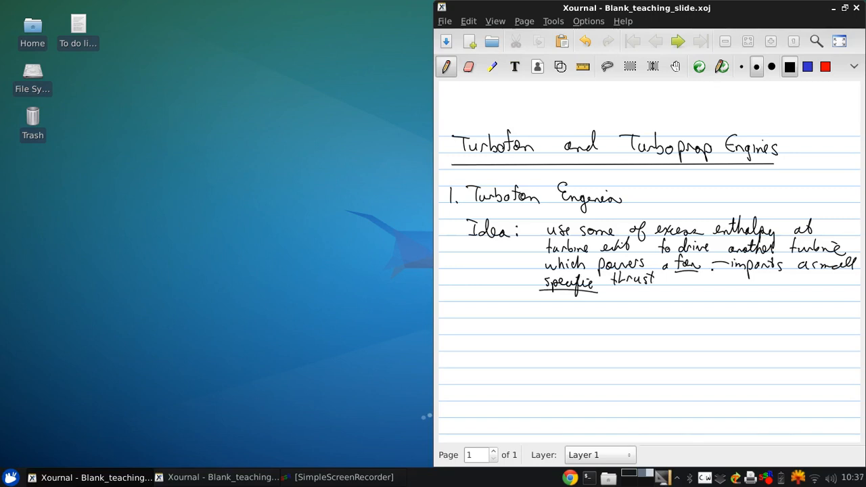
left_click(669, 279)
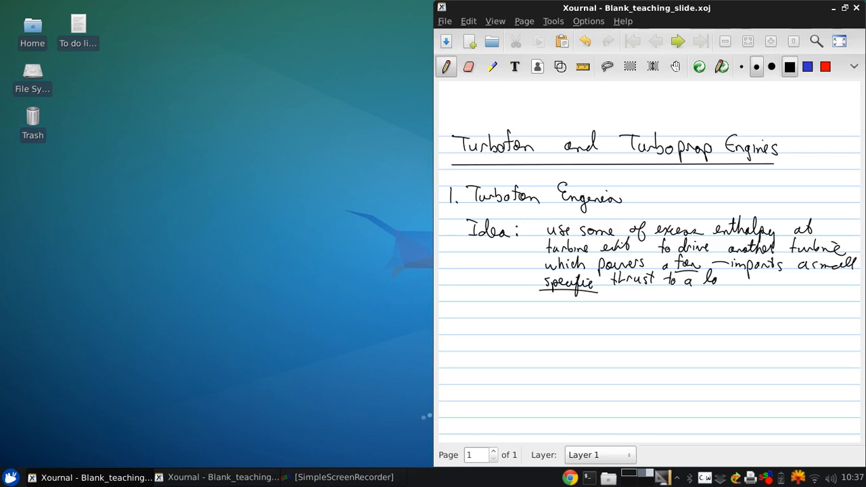
left_click_drag(717, 279, 760, 280)
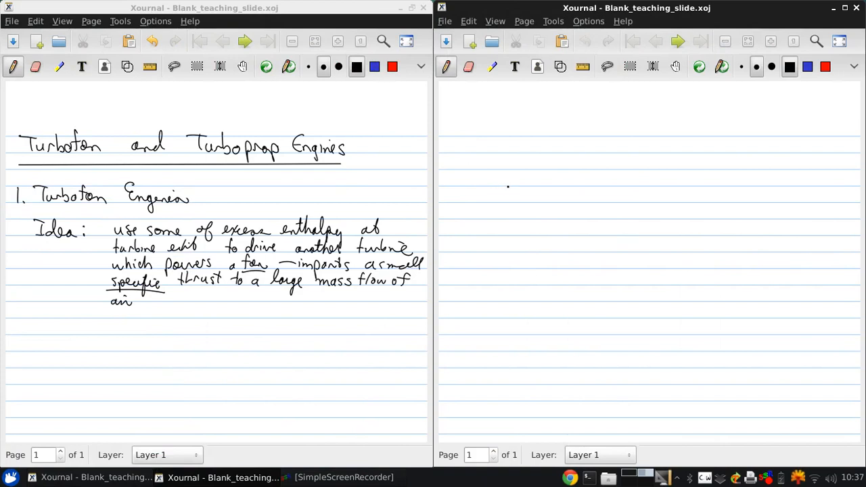
Draw the upper and lower nacelle outline curves of the engine cross-section.
left_click_drag(506, 188, 662, 171)
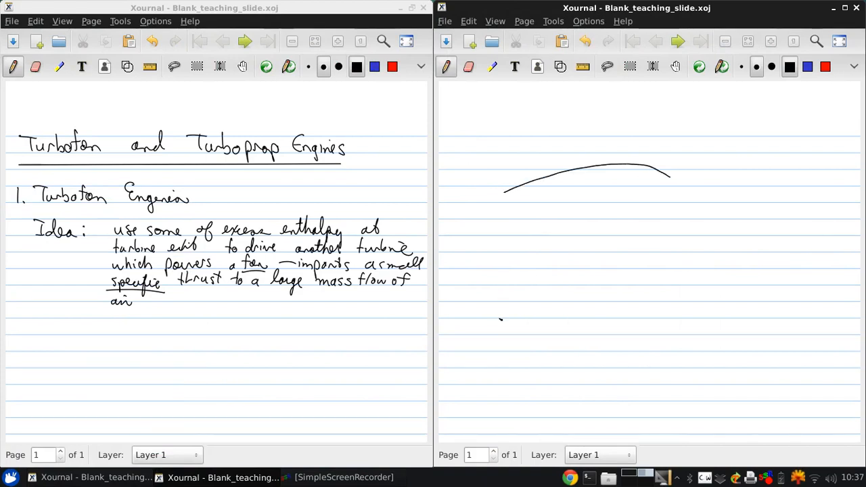
left_click_drag(499, 325, 670, 308)
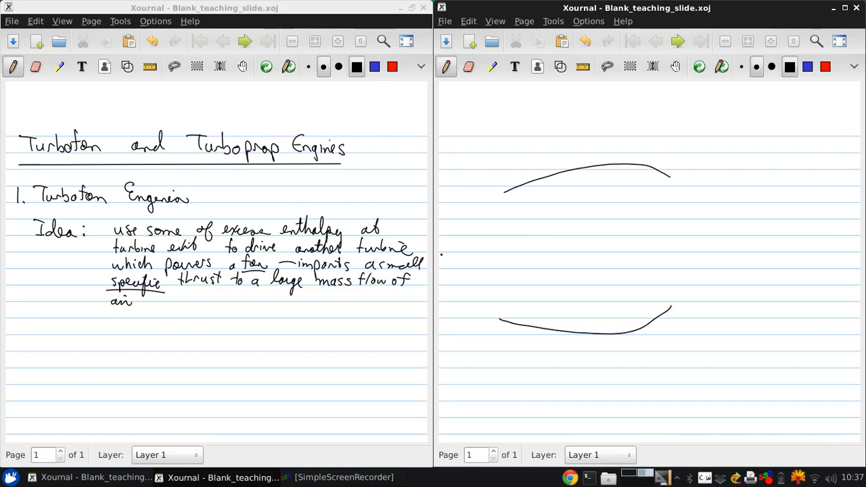
left_click(541, 197)
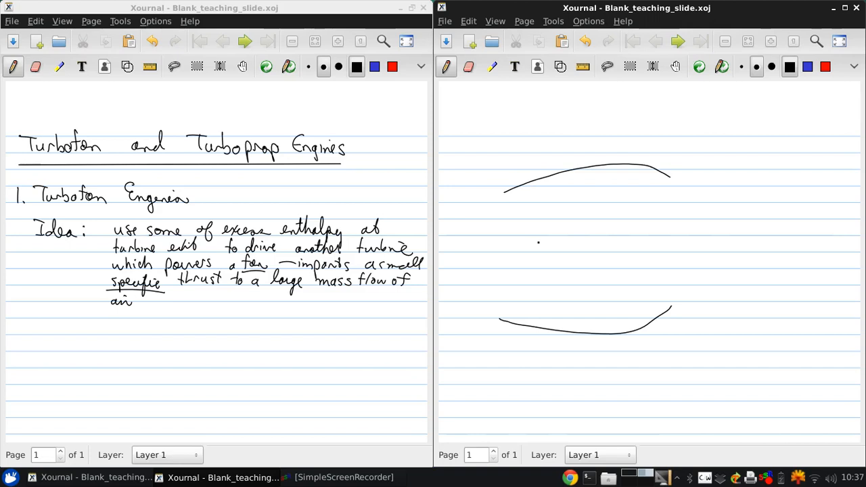
left_click_drag(552, 241, 526, 265)
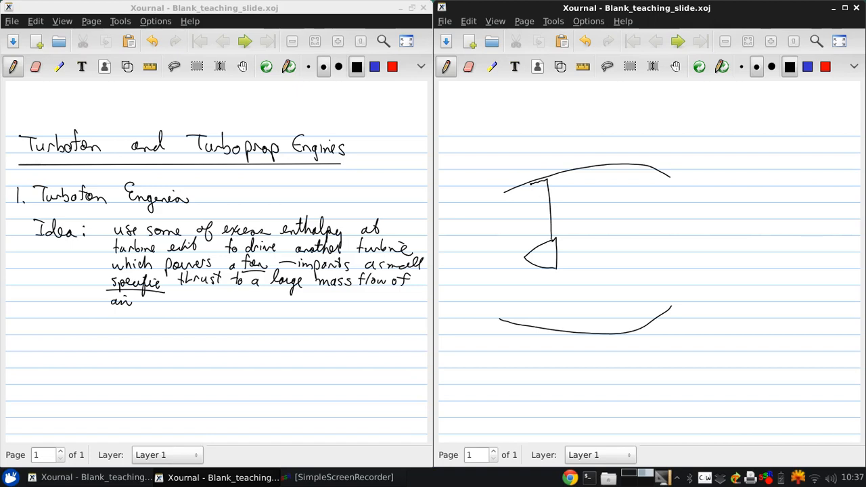
Draw the fan blade across the inlet, the shaft back from the spinner and a small rear turbine.
left_click_drag(530, 188, 533, 297)
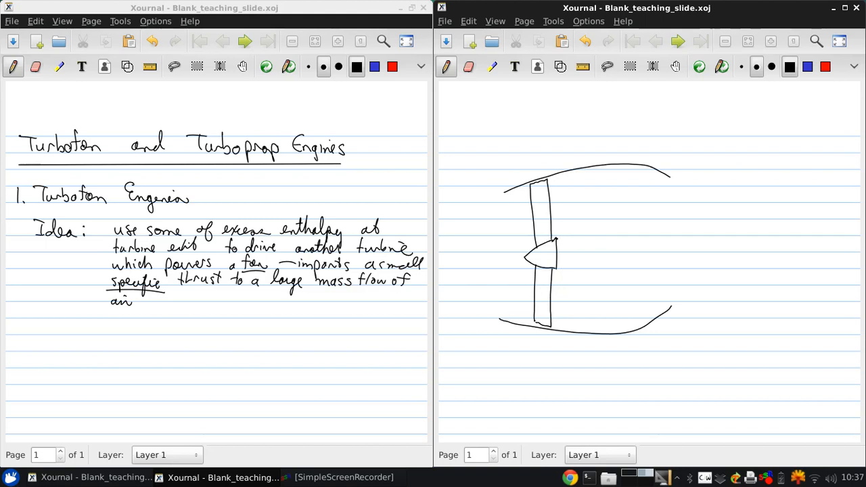
left_click_drag(552, 244, 568, 268)
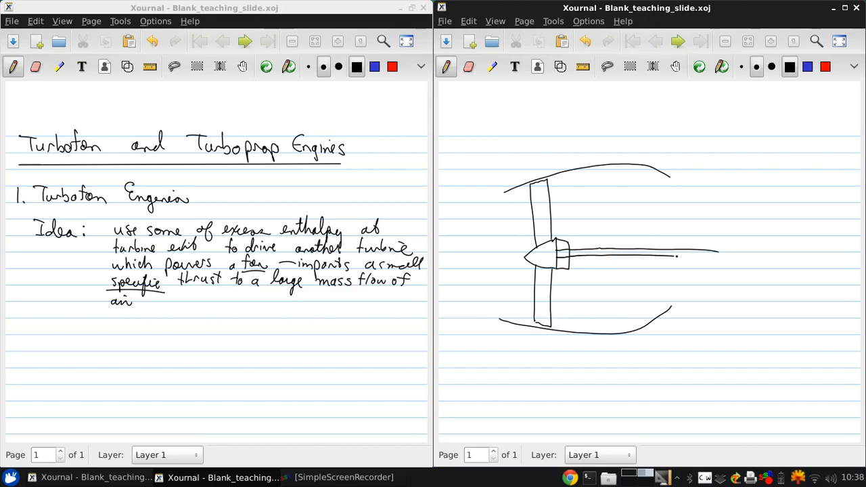
left_click_drag(676, 255, 719, 255)
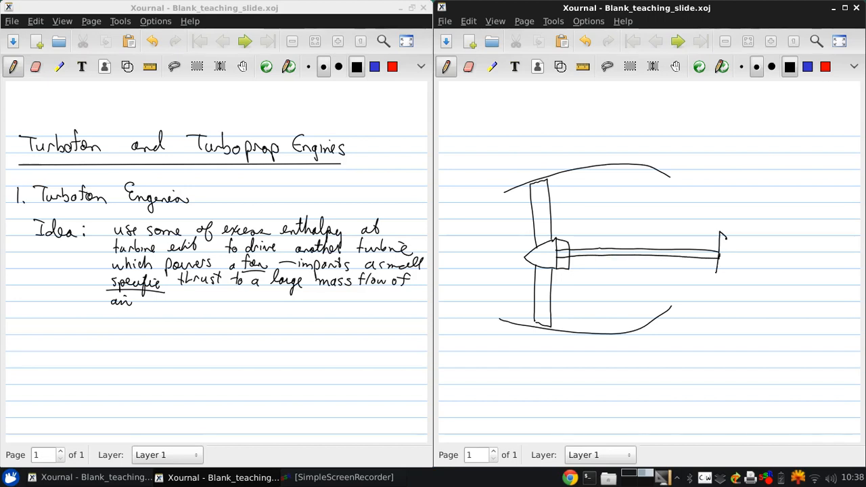
left_click_drag(722, 237, 722, 273)
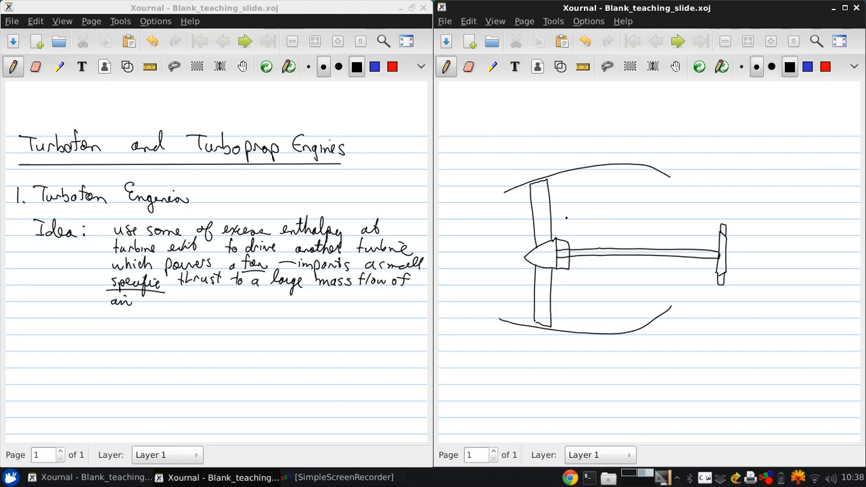
Draw the upper and lower core casing lines and the inner spool tube around the shaft.
left_click_drag(567, 218, 744, 227)
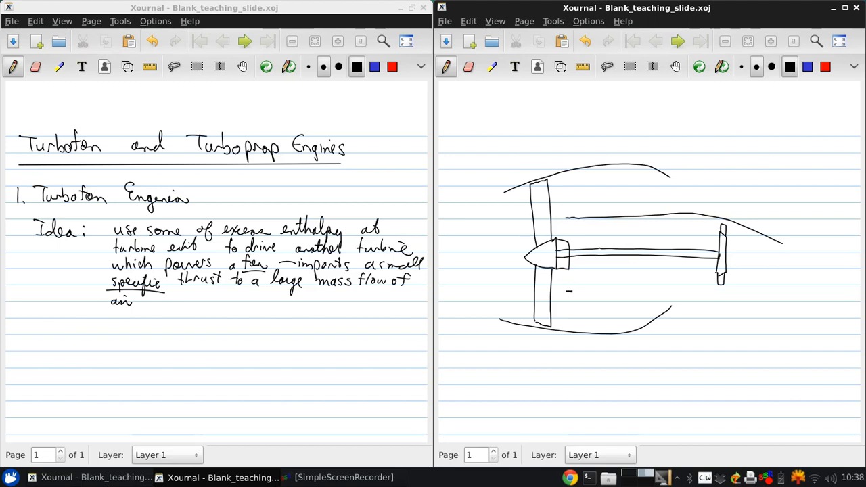
left_click_drag(568, 291, 783, 276)
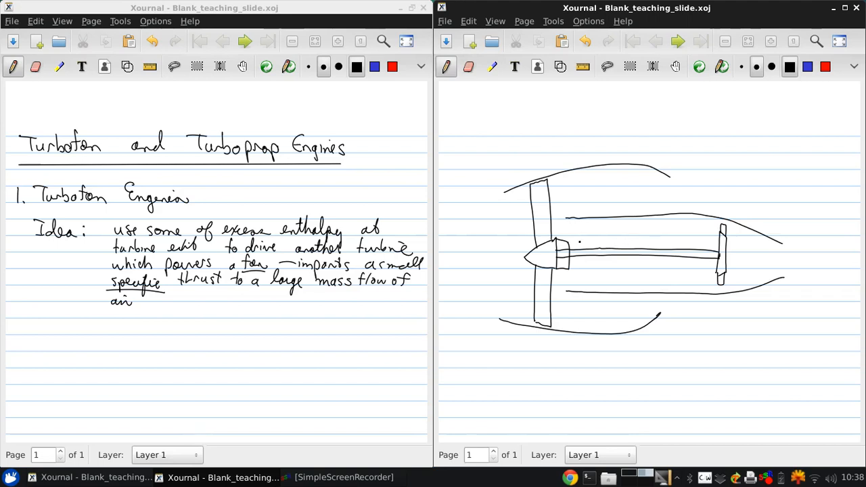
left_click_drag(579, 243, 579, 264)
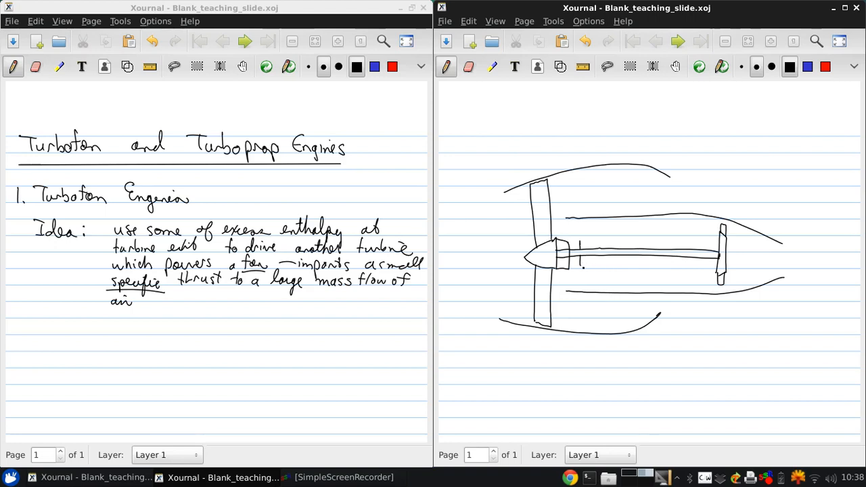
left_click_drag(579, 268, 701, 268)
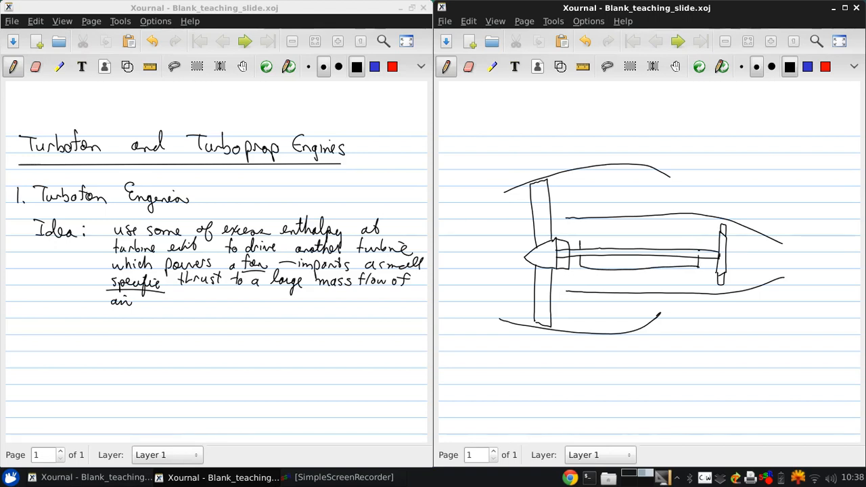
Sketch compressor blades on the spool, then undo those strokes.
left_click_drag(574, 242, 701, 249)
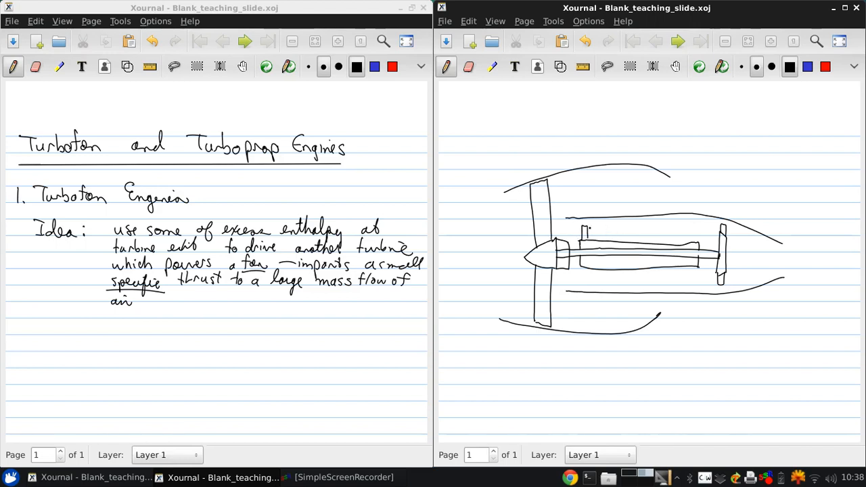
left_click_drag(584, 237, 611, 227)
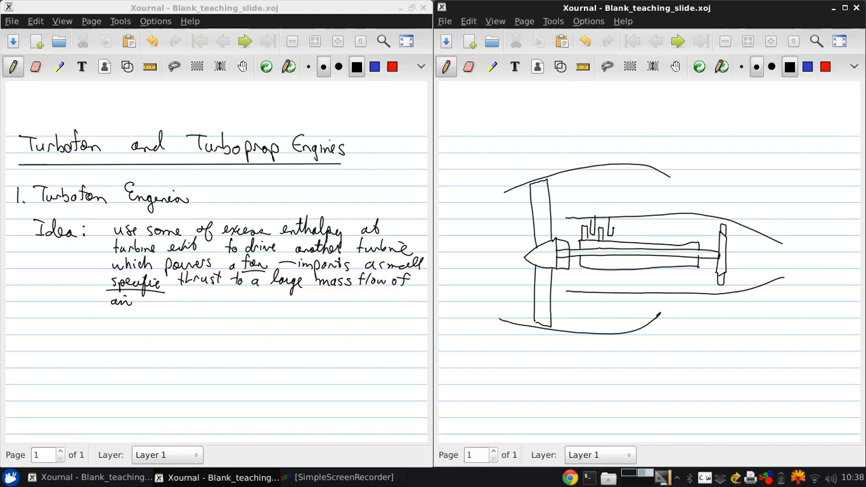
left_click_drag(581, 244, 629, 244)
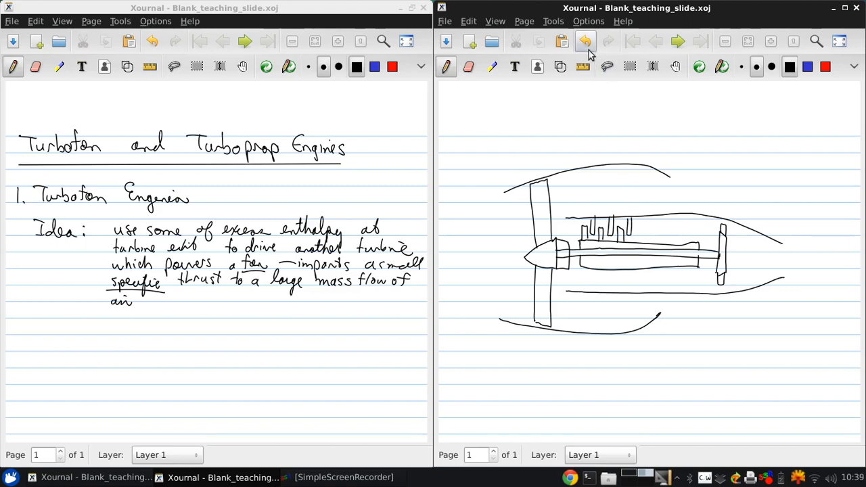
left_click(584, 41)
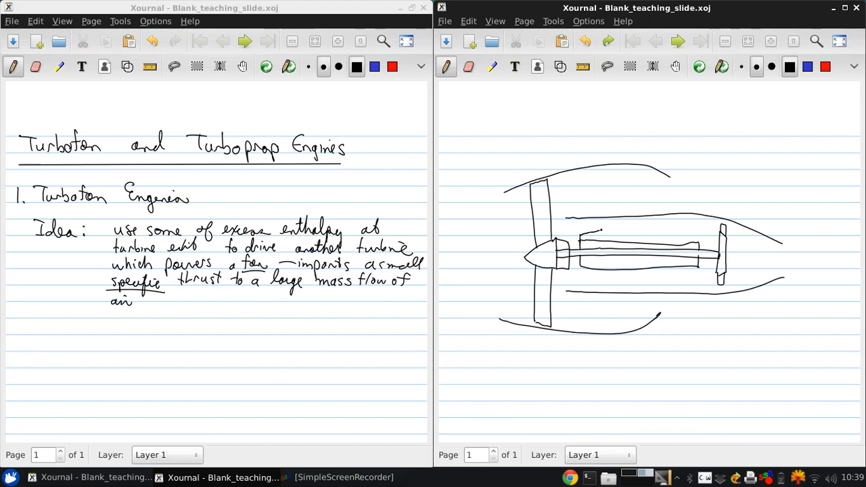
Redraw the compressor blades along the spool and draw the burner chamber outline.
left_click_drag(582, 230, 633, 237)
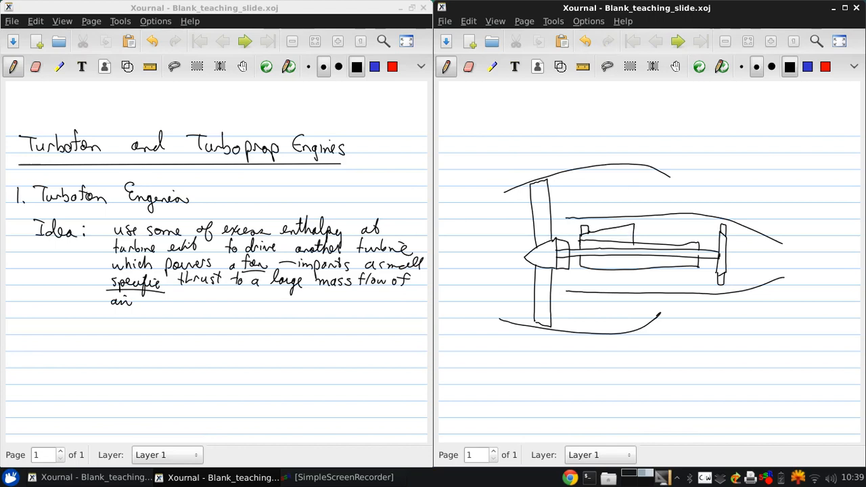
left_click_drag(584, 223, 606, 227)
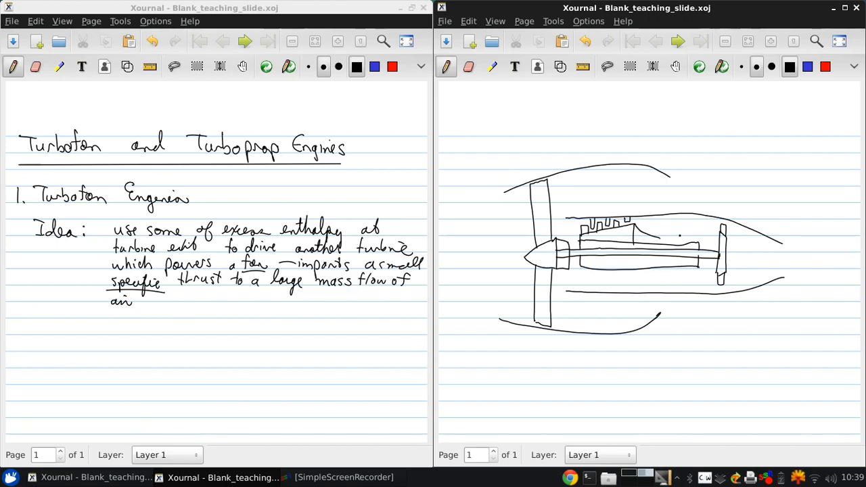
left_click_drag(670, 230, 649, 236)
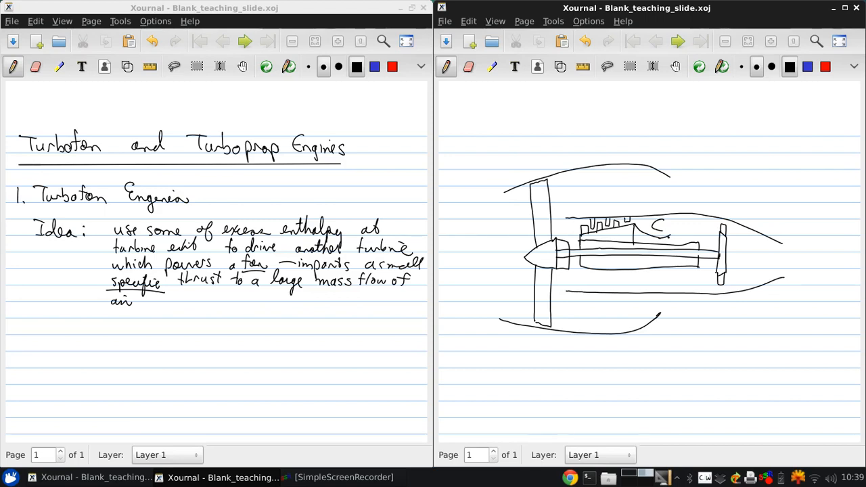
Add turbine blades behind the burner, the exhaust cone, fan stator and a 'fan πf' label.
left_click(669, 233)
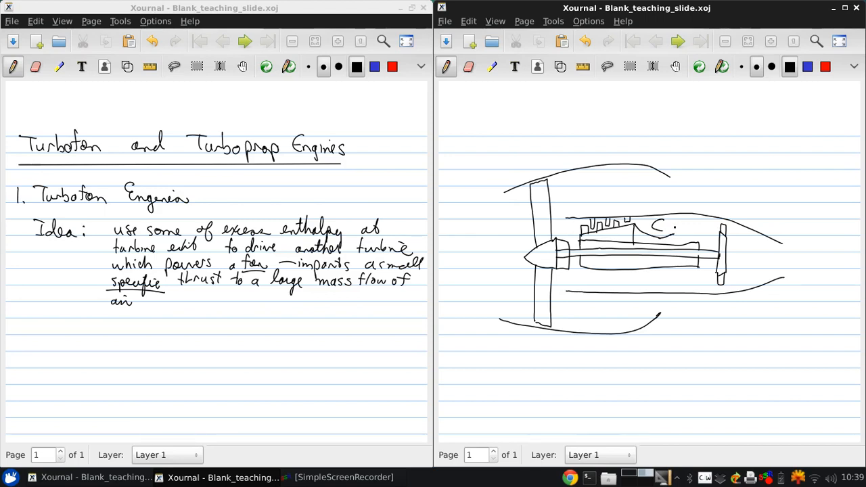
left_click_drag(674, 230, 660, 217)
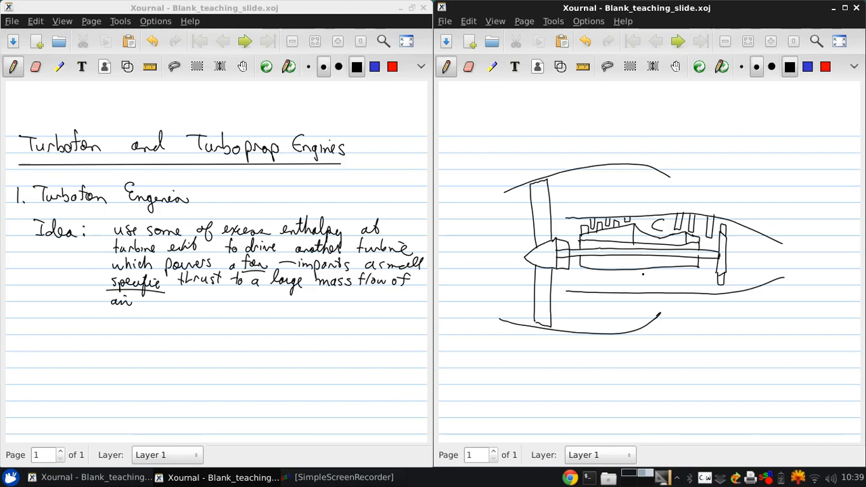
left_click_drag(636, 279, 656, 276)
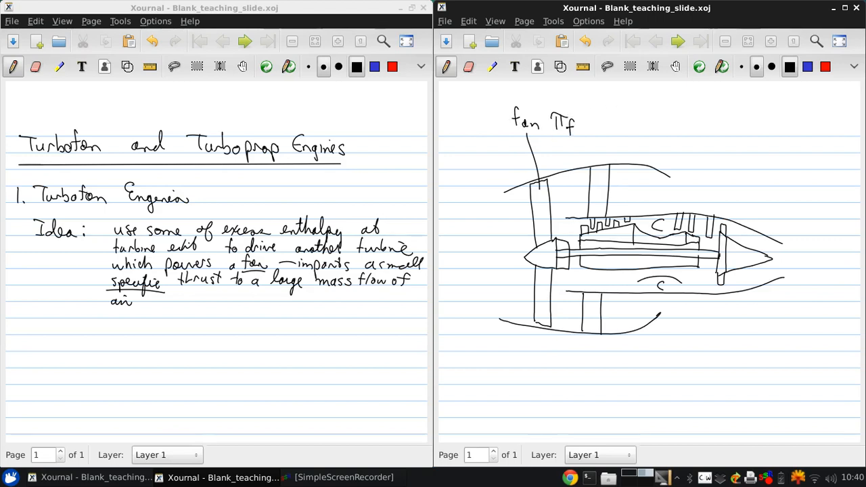
Add 'τf' to the fan label and write 'compressor', 'burner', 'high-pressure turbine' with leader lines.
left_click_drag(579, 124, 598, 119)
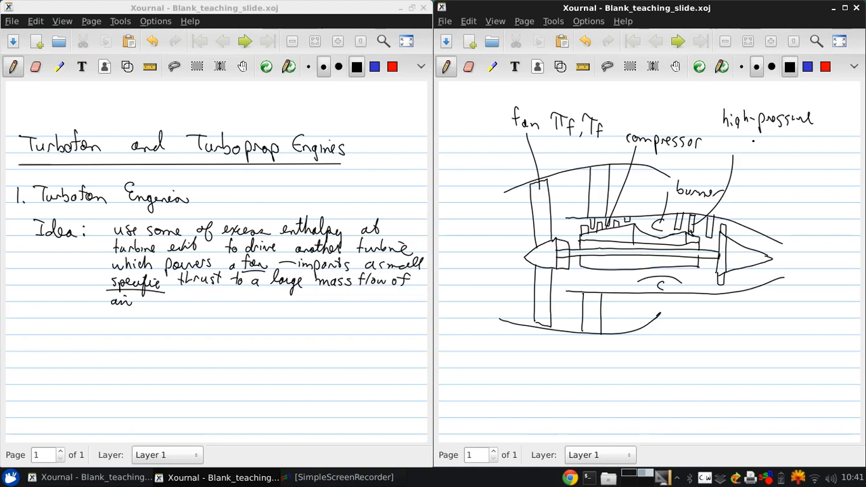
type("turbine")
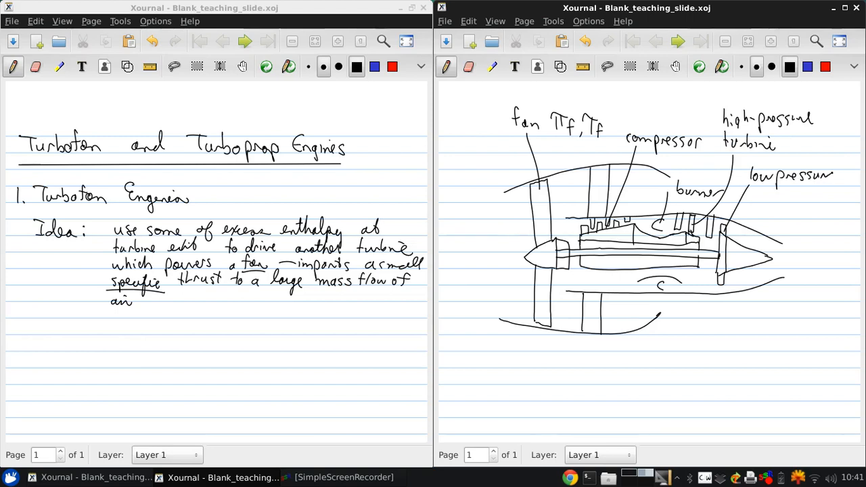
Label 'low pressure turbine', '"core" nozzle', 'bypass duct', 'fan nozzle', 'fan stator', and start an inlet streamline.
left_click_drag(750, 196, 787, 200)
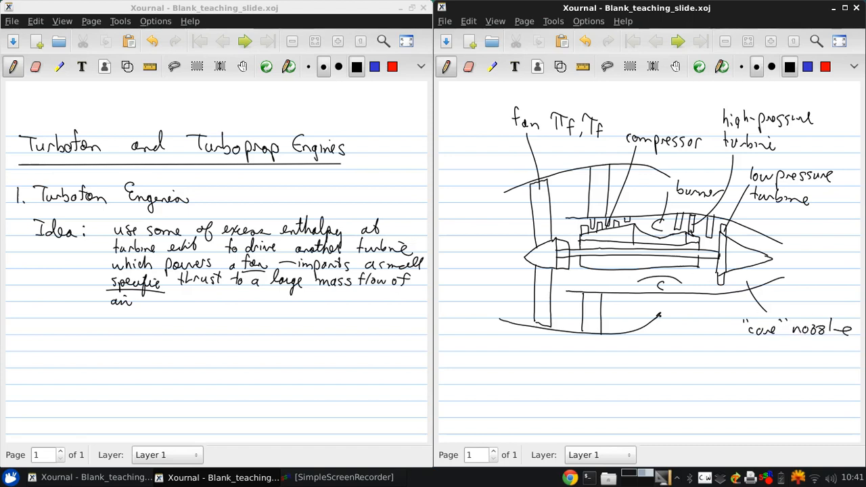
left_click_drag(639, 313, 683, 355)
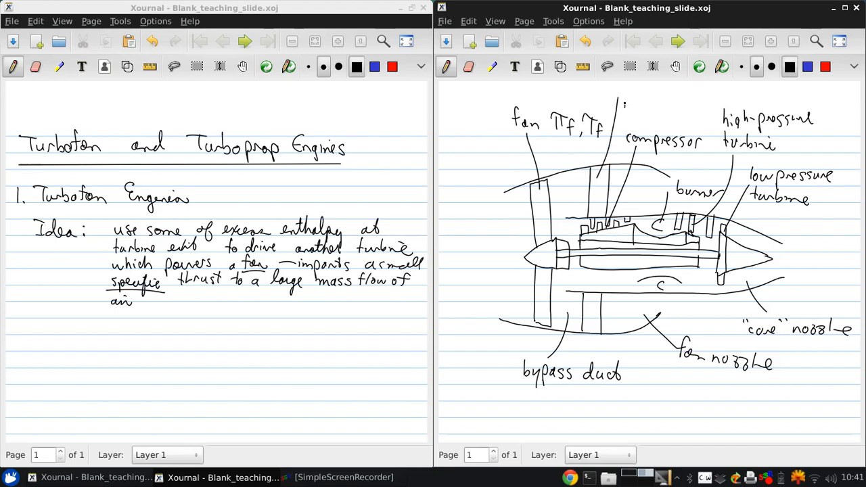
left_click_drag(615, 98, 669, 101)
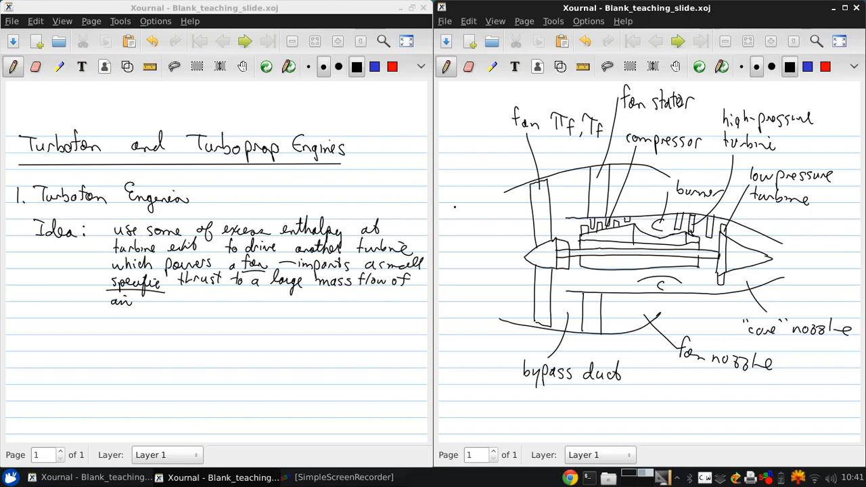
left_click_drag(449, 203, 501, 195)
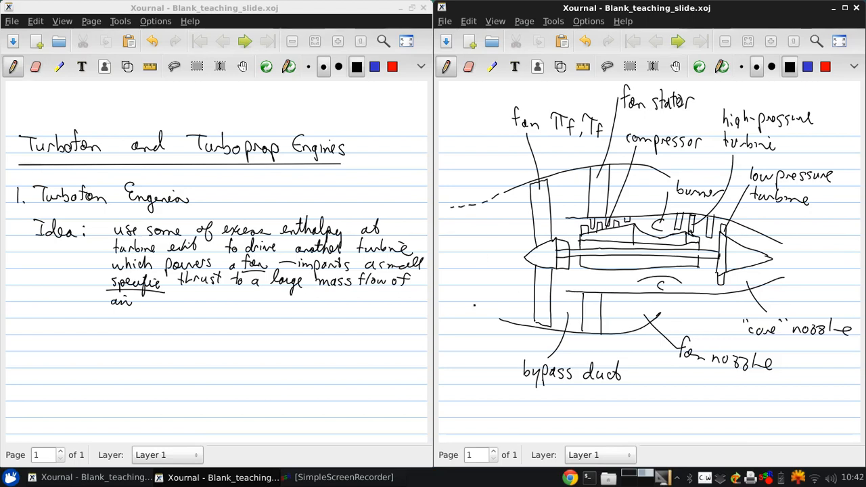
Draw dashed inlet flow lines marked ṁ and αṁ, noting α as the bypass ratio.
left_click_drag(446, 310, 498, 314)
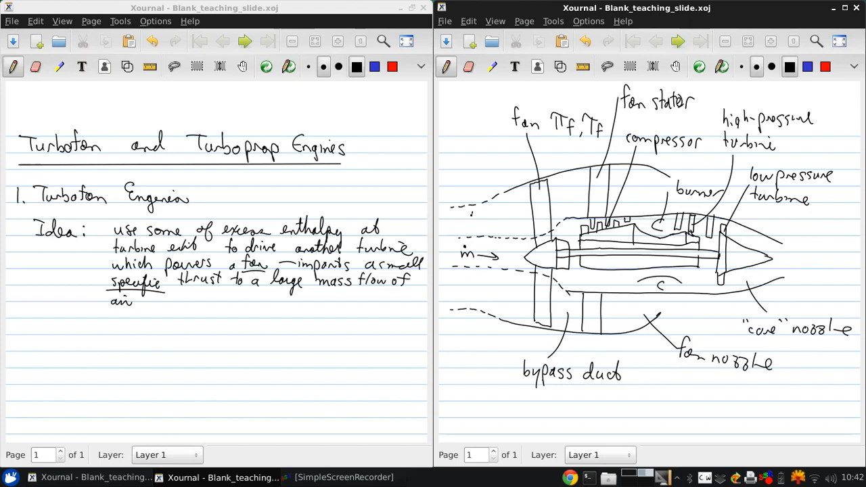
left_click_drag(460, 222, 503, 221)
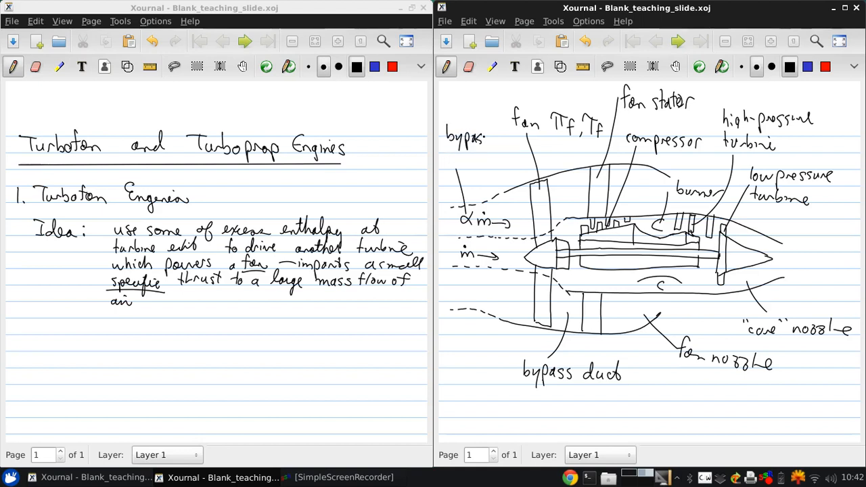
left_click(460, 163)
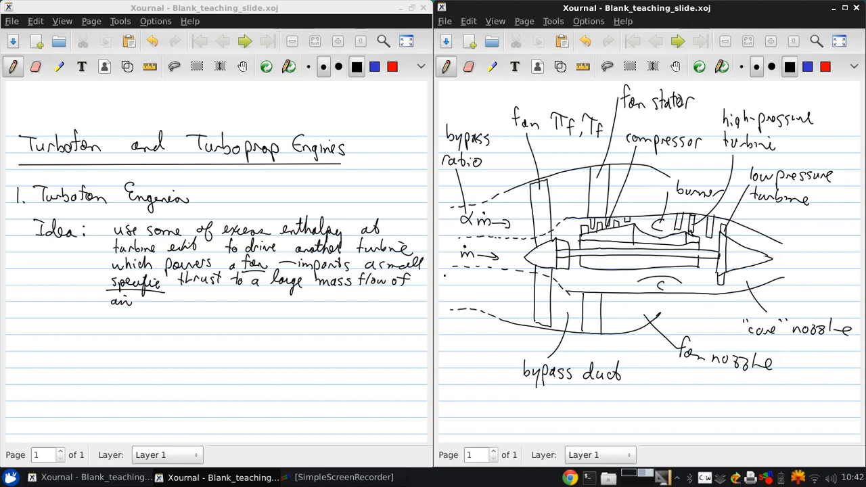
Mark stations 0–8 and exit velocity cₑ below the engine, then add a new page after it.
left_click_drag(444, 297, 452, 422)
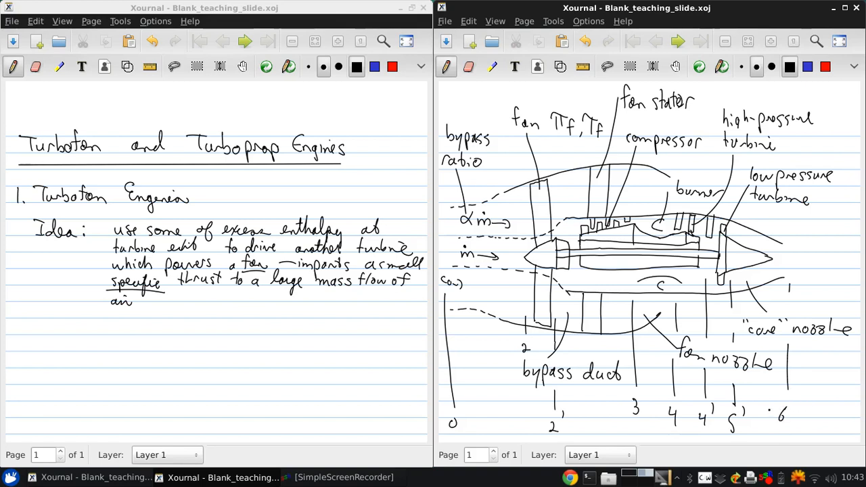
left_click_drag(782, 257, 805, 255)
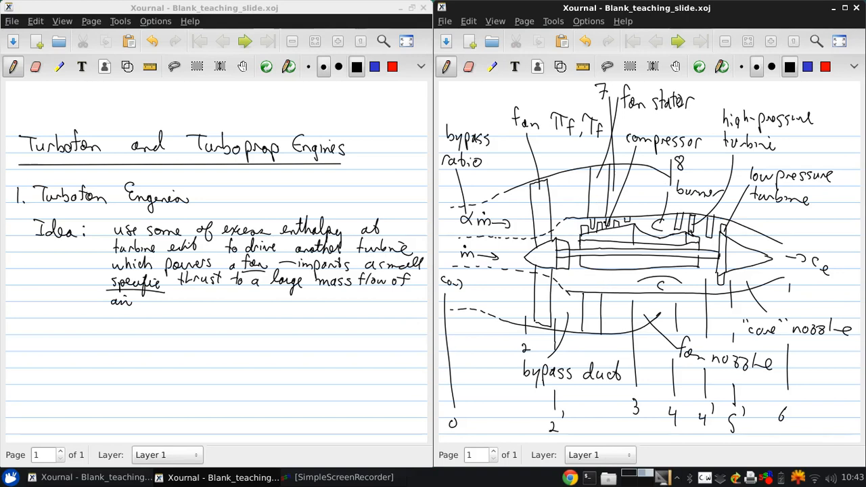
left_click_drag(636, 8, 509, 46)
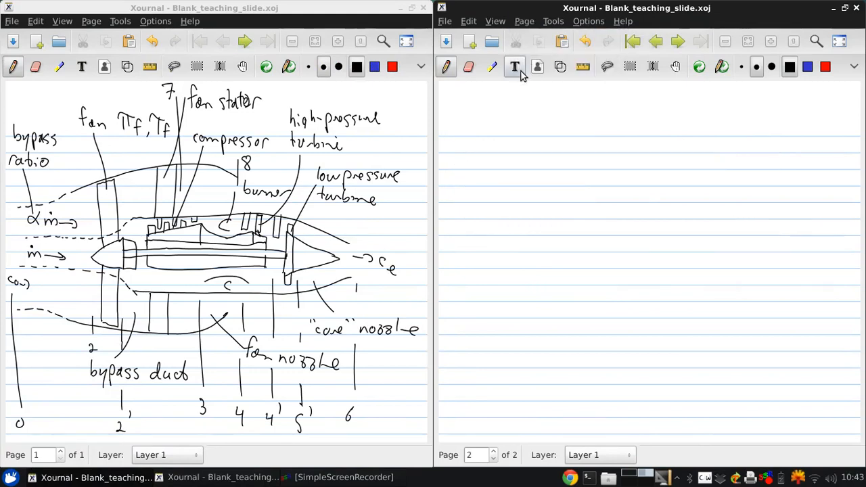
mouse_move(514, 67)
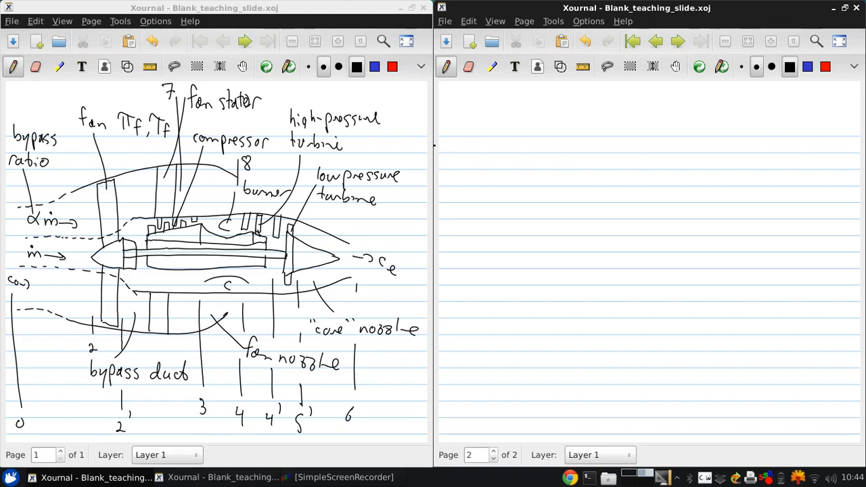
left_click(442, 176)
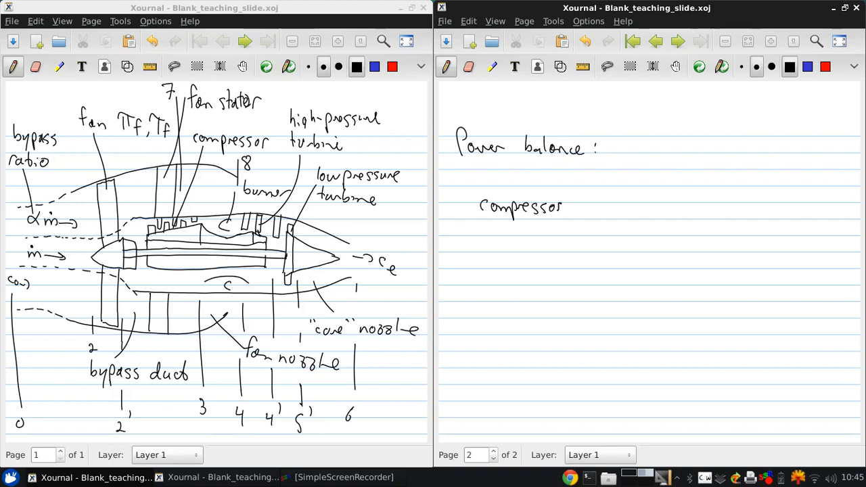
Write 'compressor ← high-pressure turbine' with an arrow pointing back to the compressor.
left_click_drag(660, 210, 584, 214)
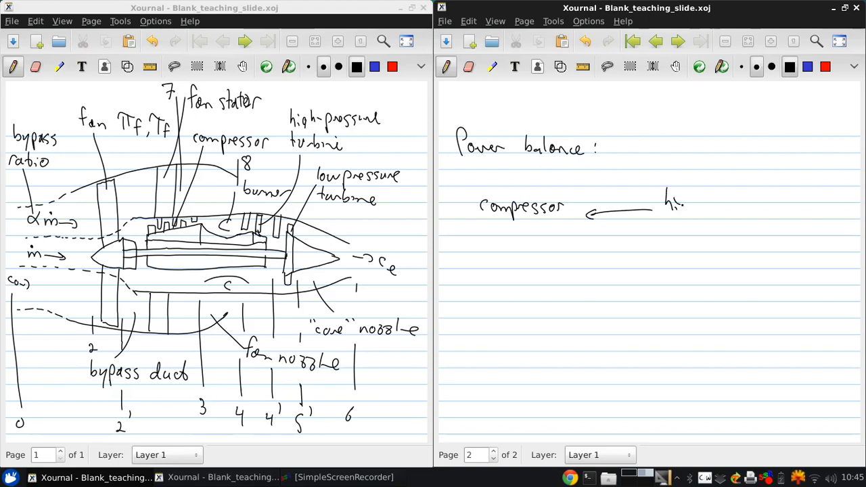
type("high-pressure turbine")
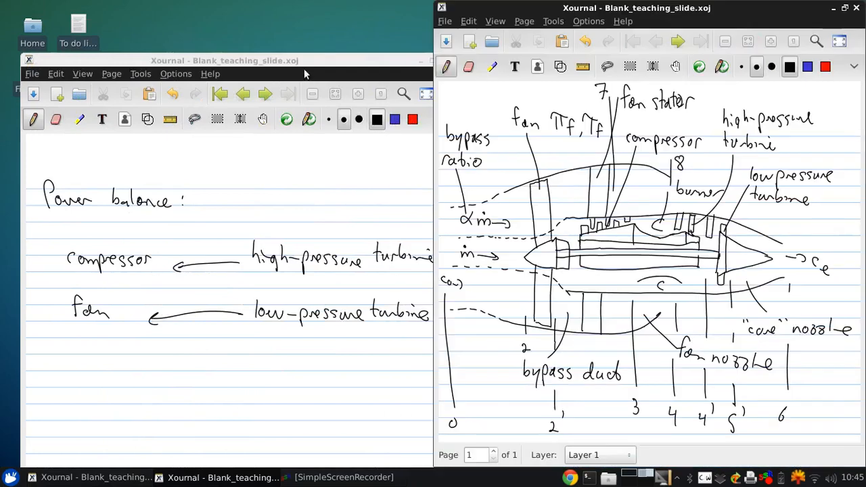
Advance the second window to page two via View > Next Page.
left_click(495, 21)
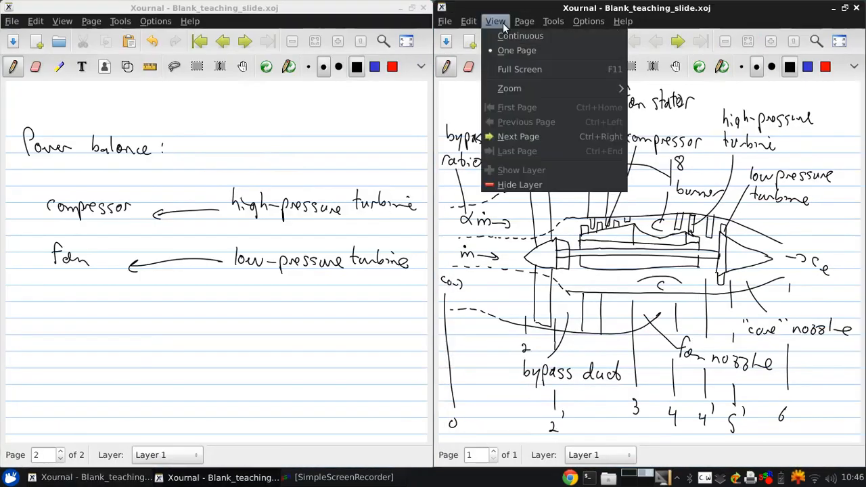
left_click(518, 135)
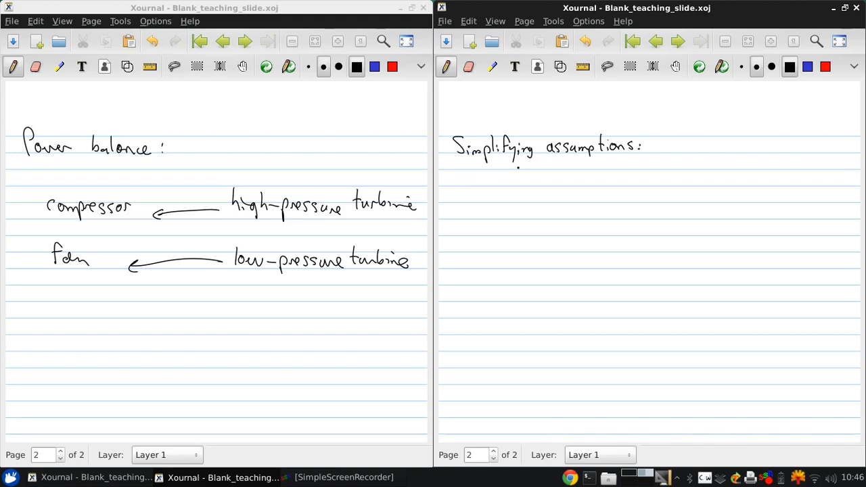
Write assumption 1: fan provides pressure and temperature rise to all flow.
left_click_drag(460, 183, 473, 210)
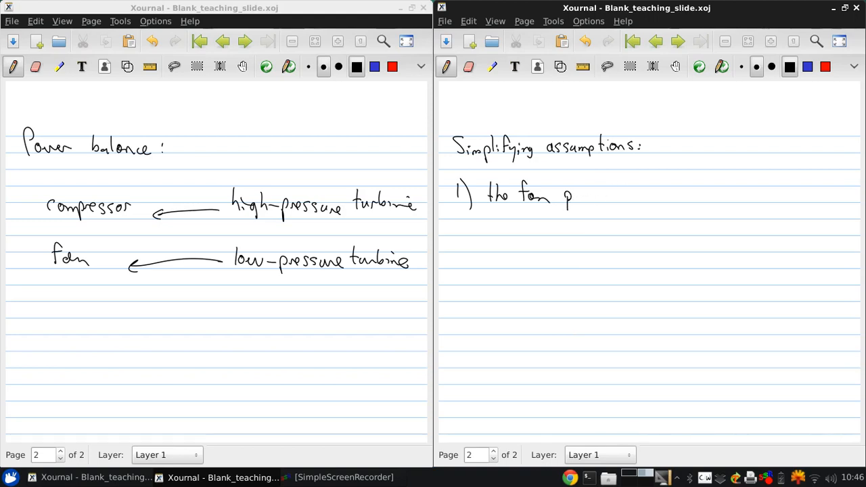
left_click_drag(571, 196, 616, 197)
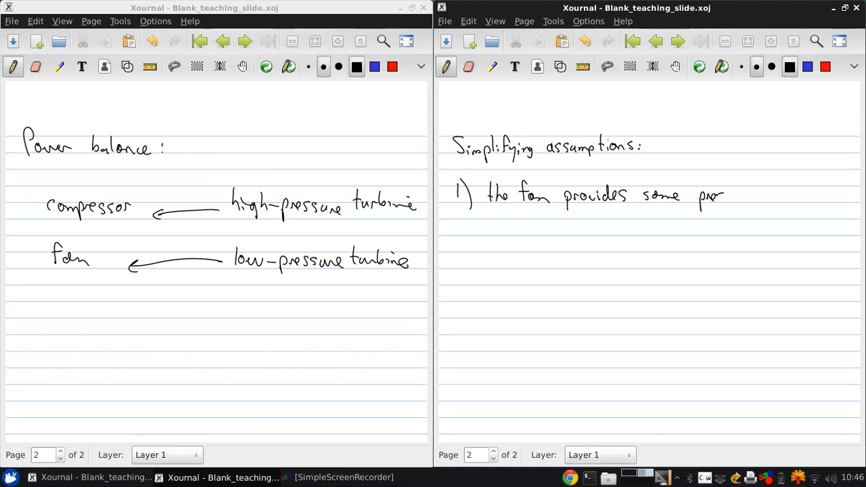
left_click_drag(700, 197, 755, 196)
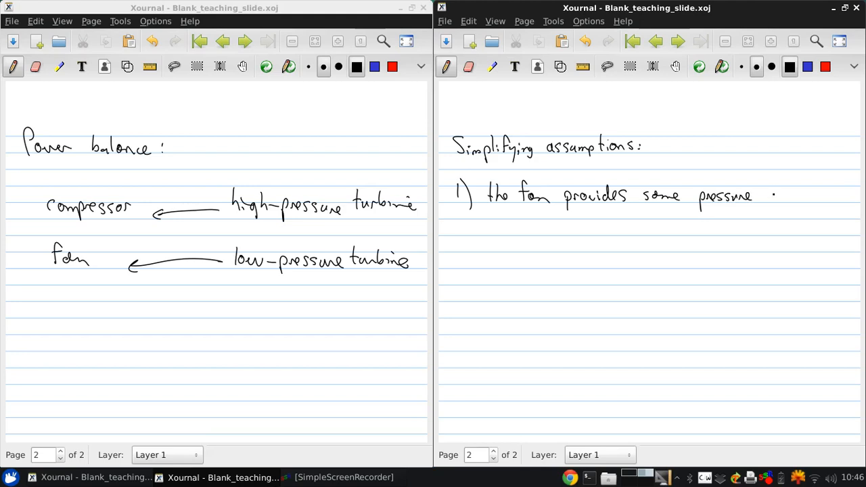
left_click_drag(760, 203, 798, 196)
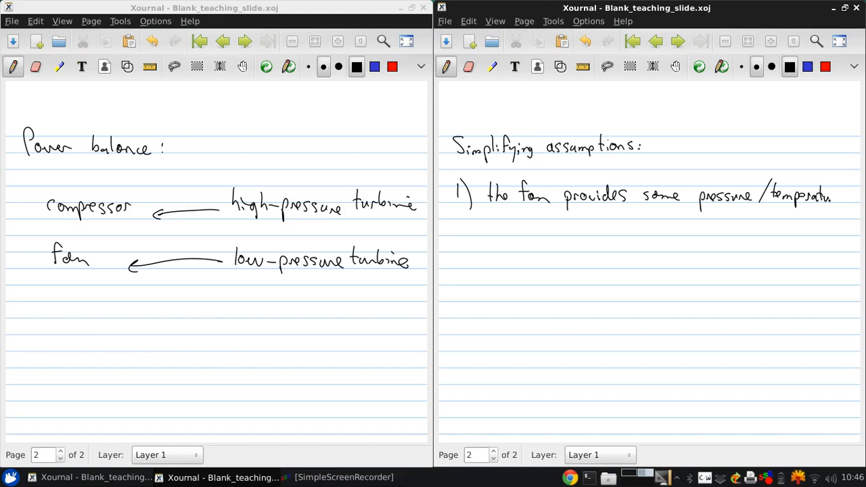
type("rise to all fl.")
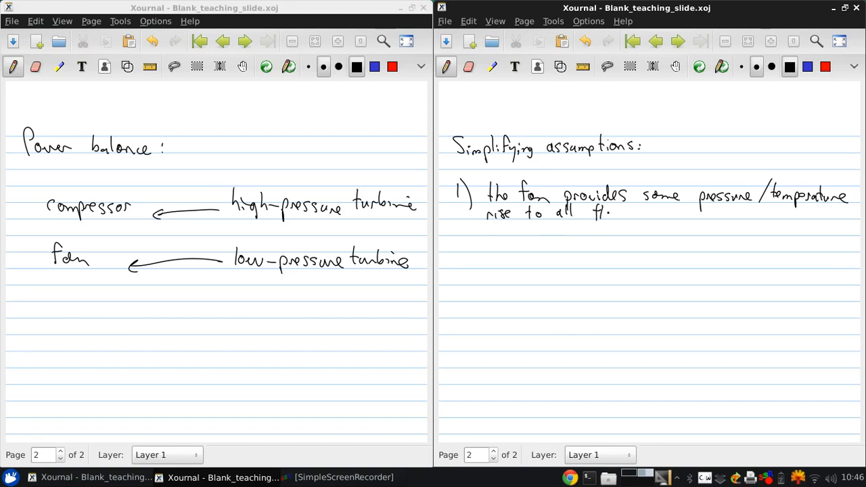
type("flow (core & bypass")
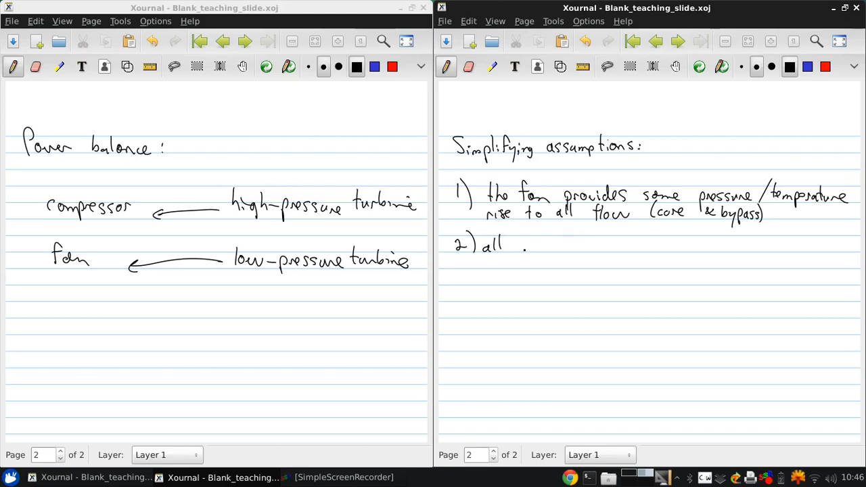
Write assumptions 2 and 3: all components ideal; bypass–core mixing losses negligible.
left_click_drag(519, 246, 525, 250)
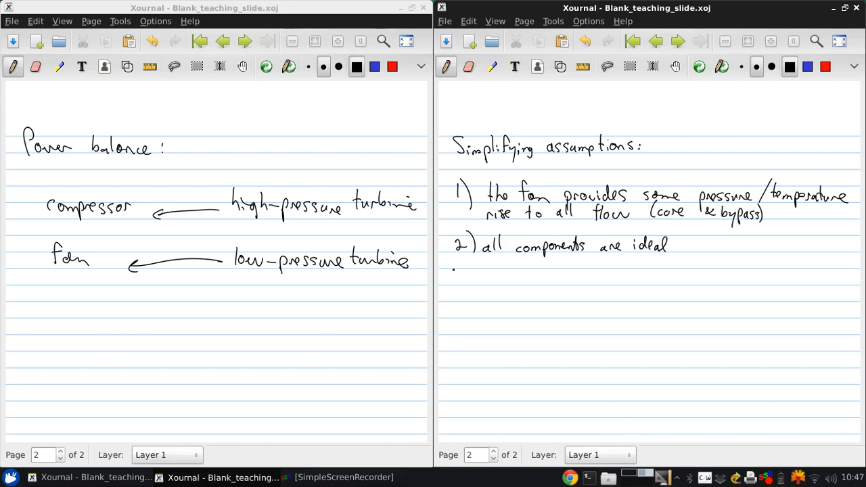
left_click_drag(458, 268, 473, 280)
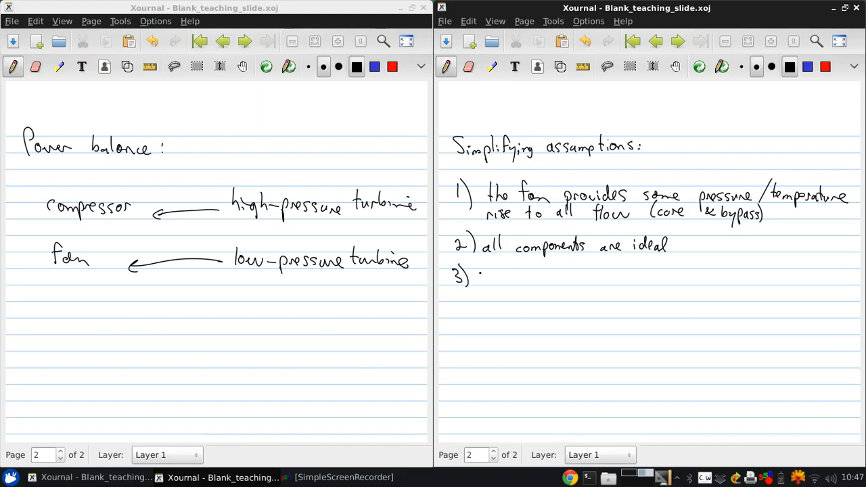
type("mixing losses between the")
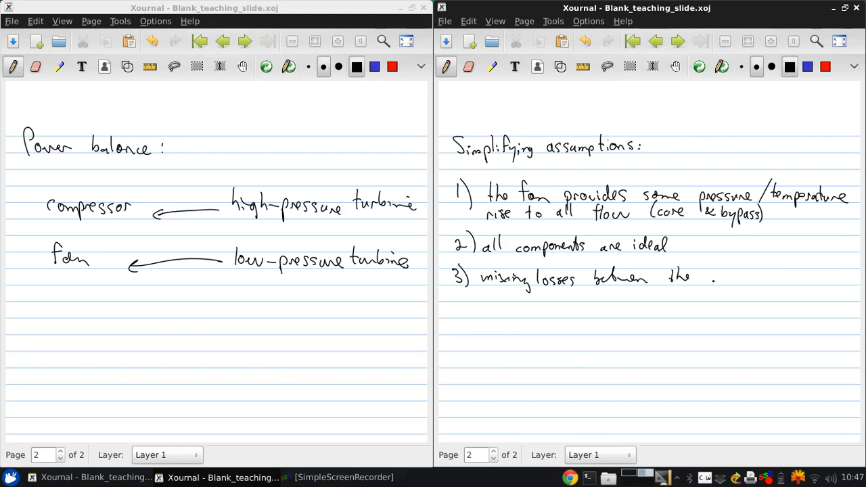
type("bypass duct and")
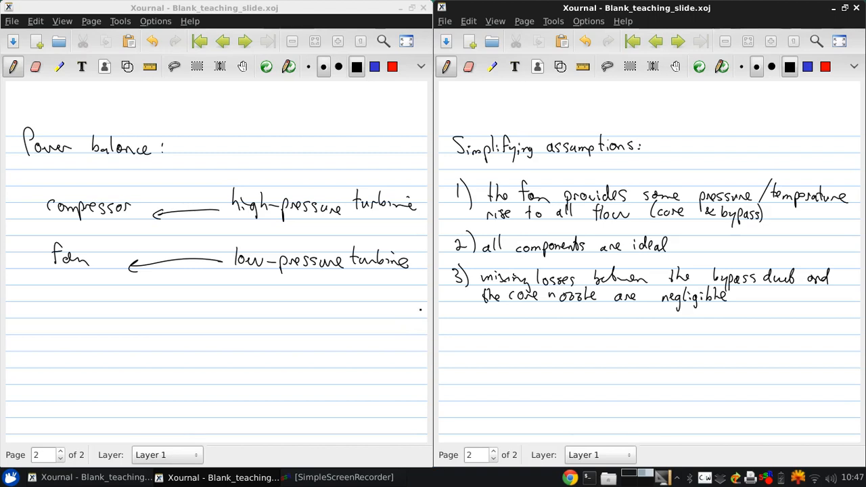
left_click(449, 330)
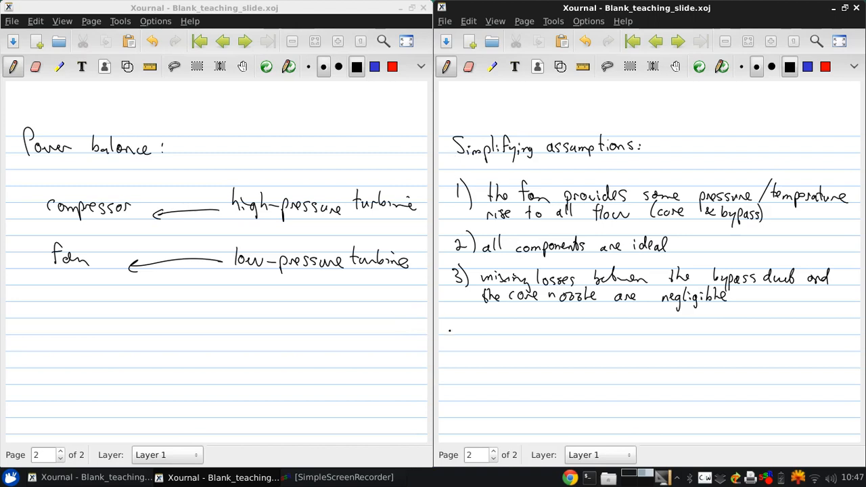